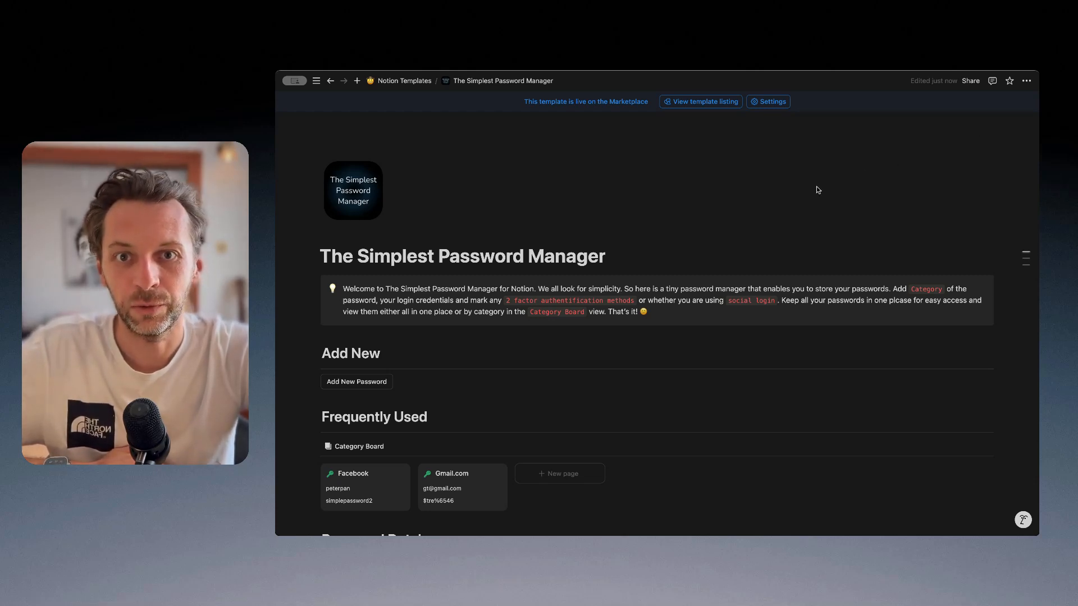
mouse_move(509, 202)
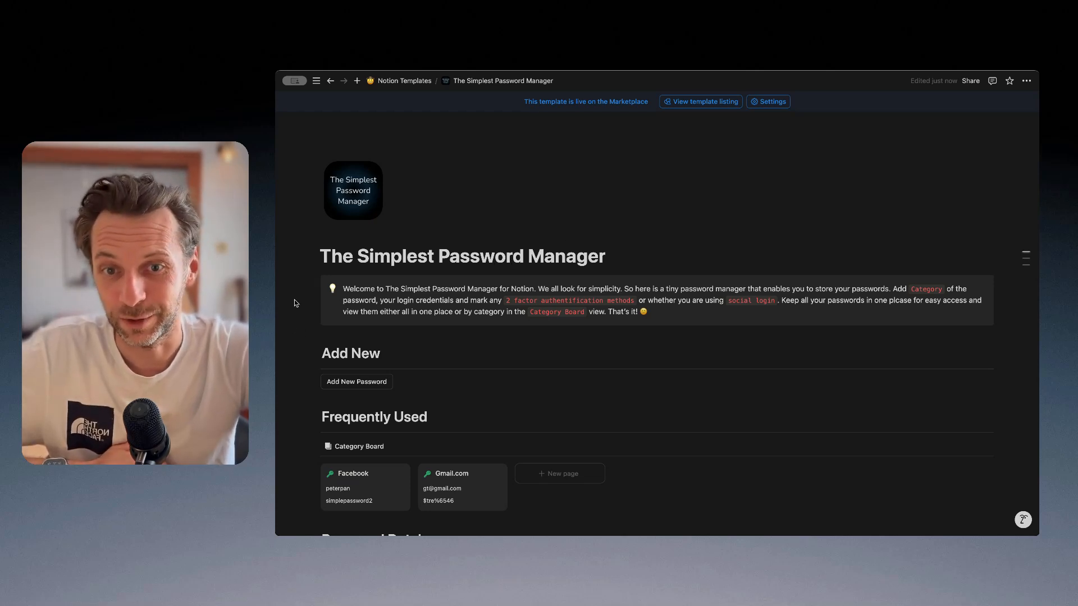
Scroll past the Frequently Used board to reach the Password Database table.
scroll(down, 3)
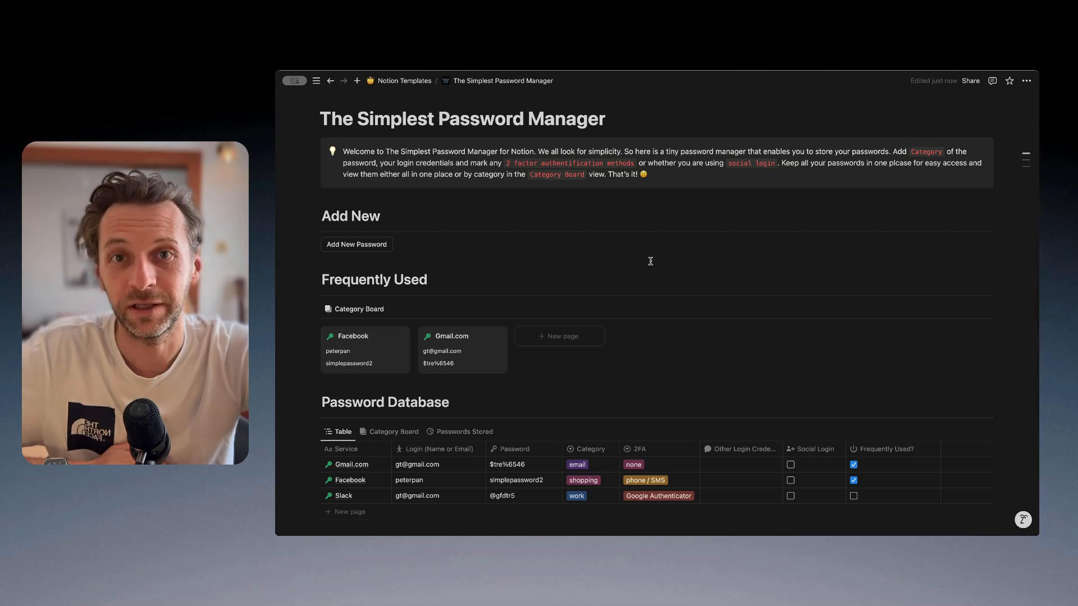
scroll(down, 3)
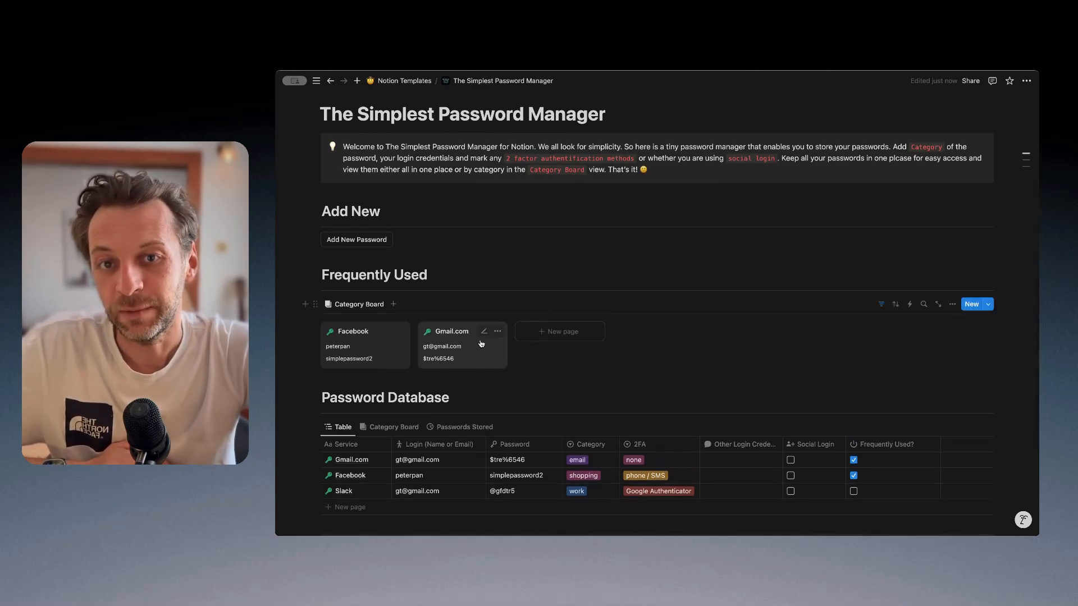
Scroll further down the page toward the Gmail.com password entry.
scroll(down, 3)
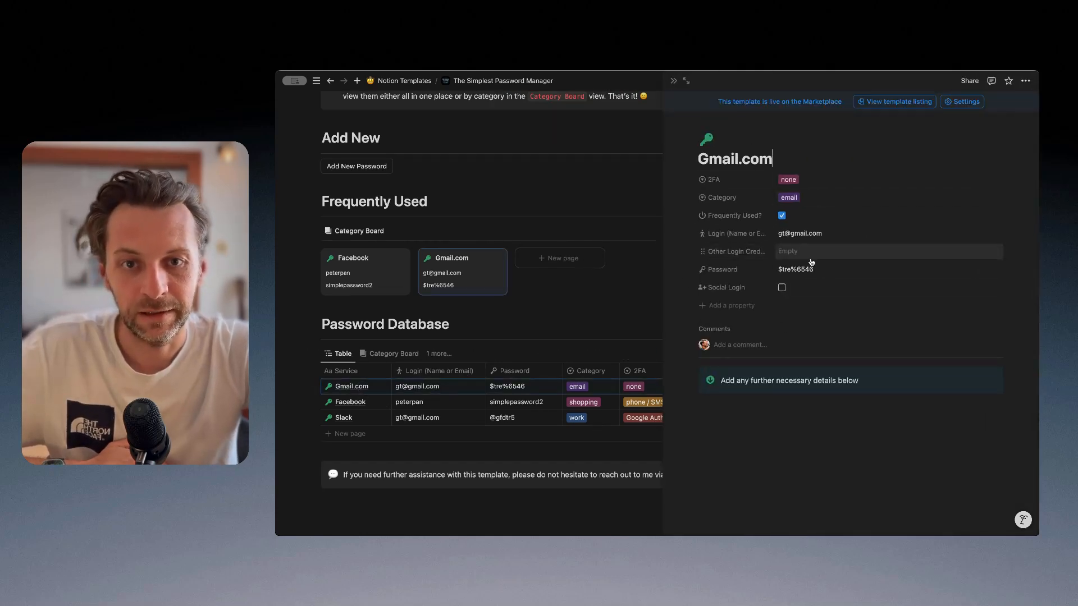
mouse_move(715, 237)
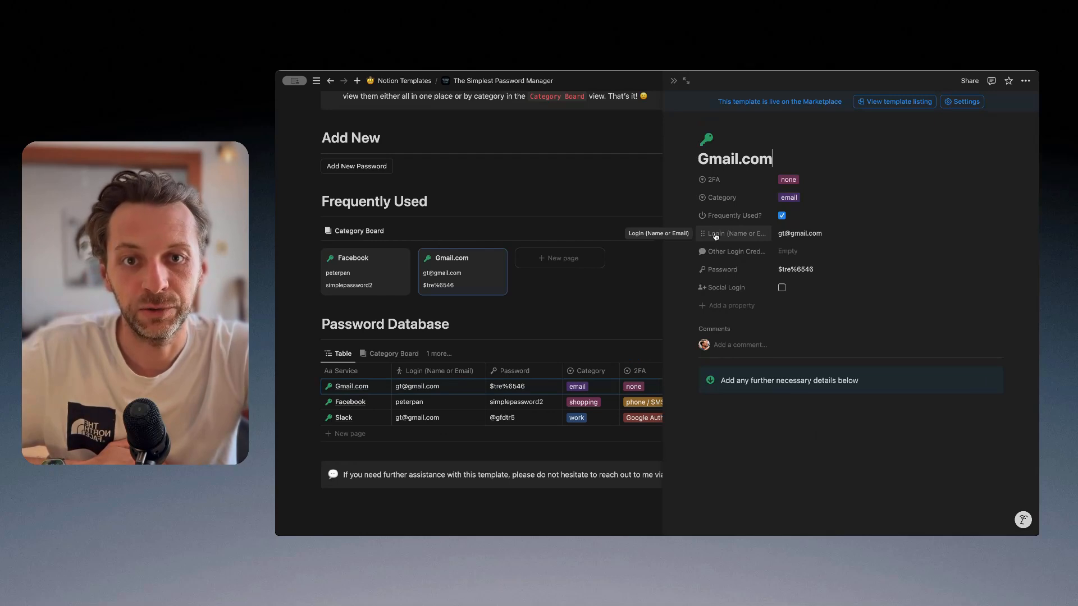
mouse_move(722, 269)
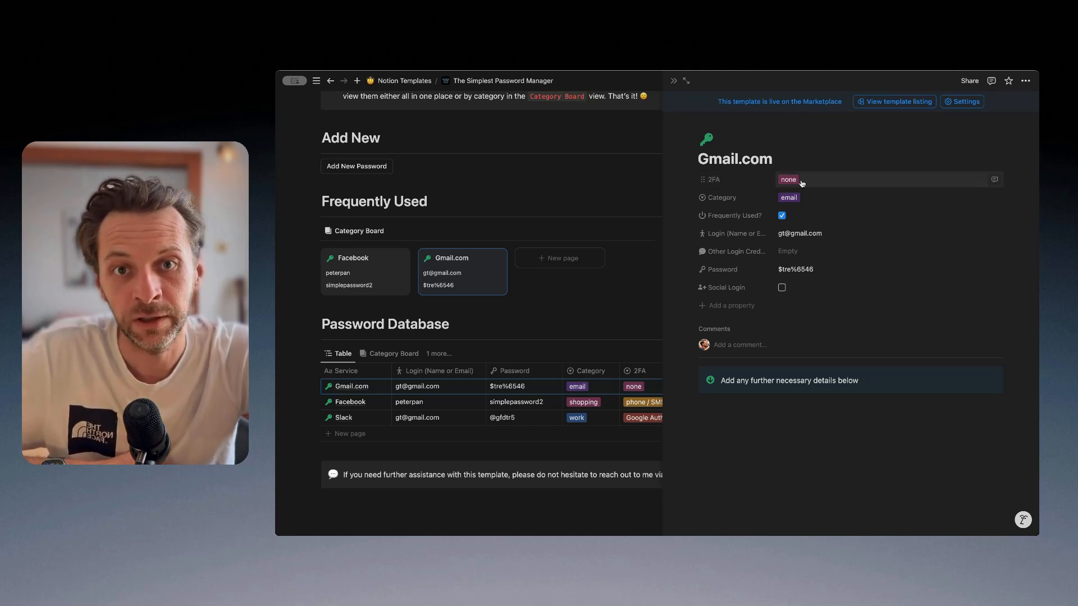
click(788, 180)
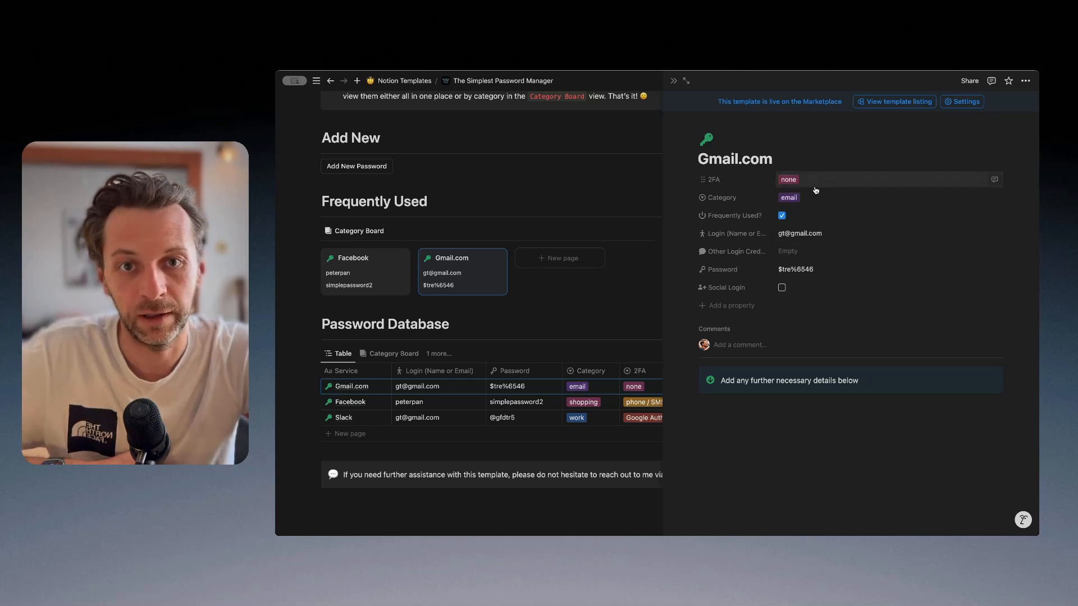
click(788, 197)
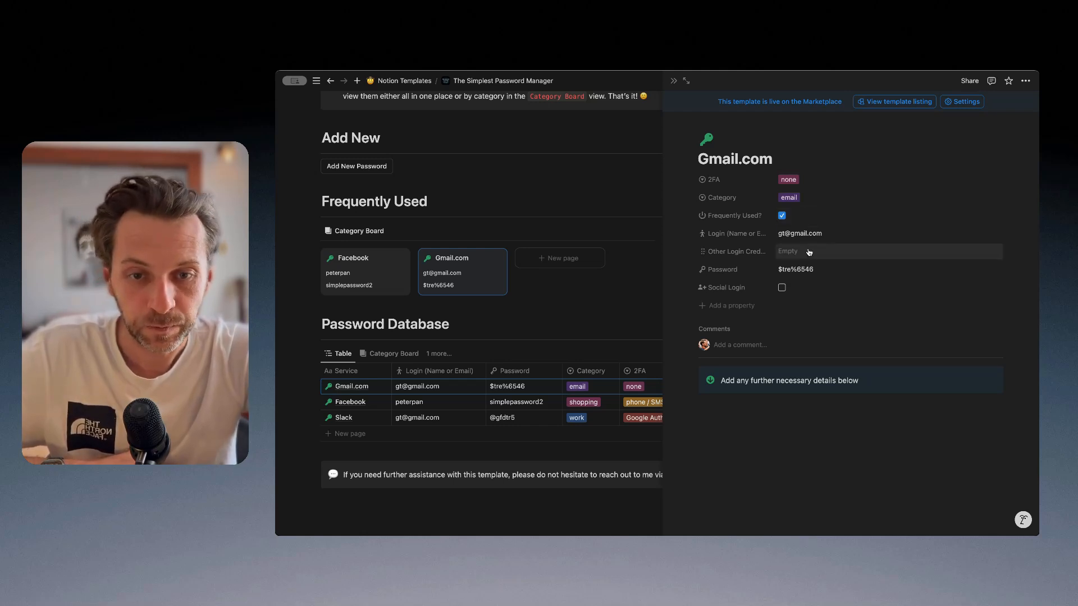
mouse_move(799, 293)
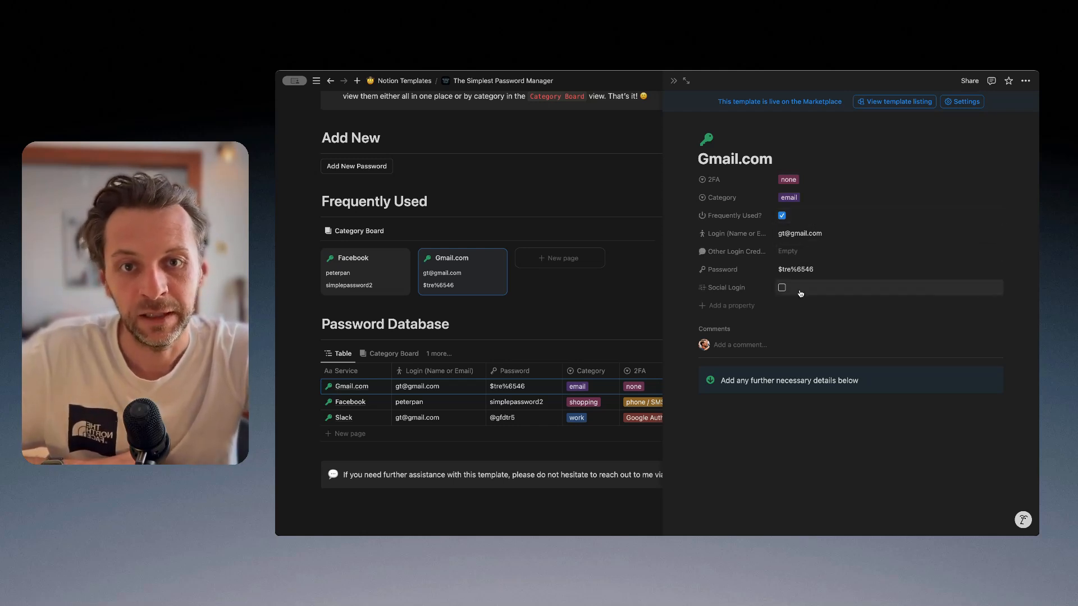
mouse_move(732, 215)
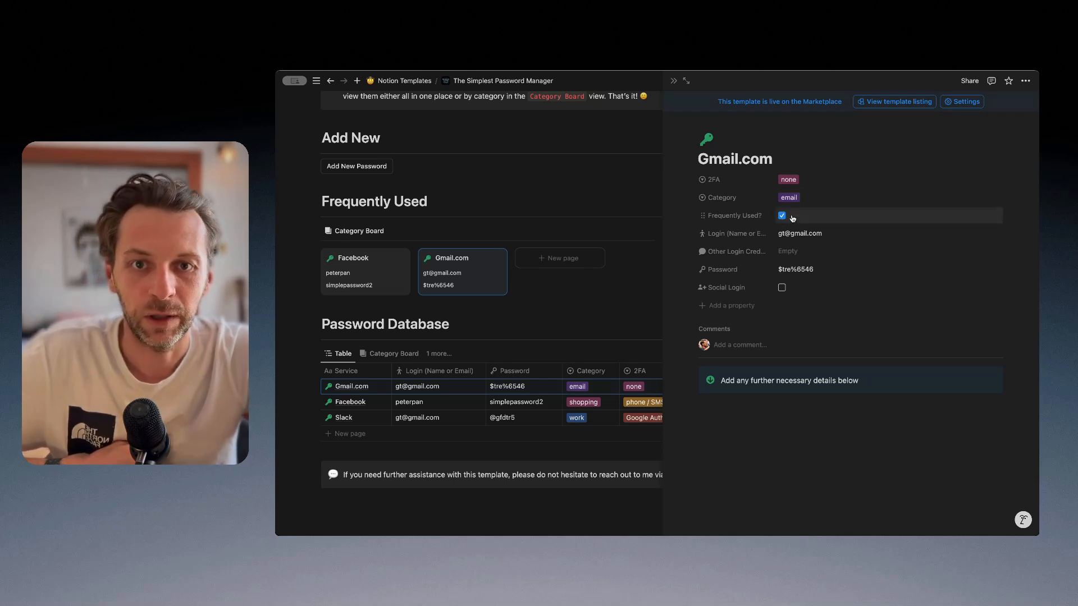
click(781, 215)
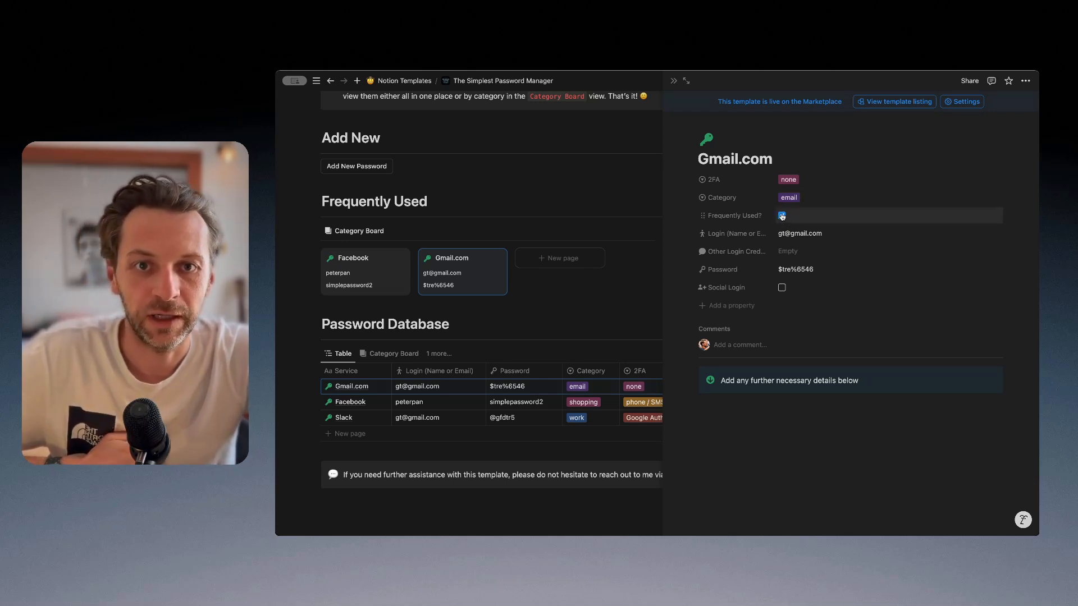
click(781, 215)
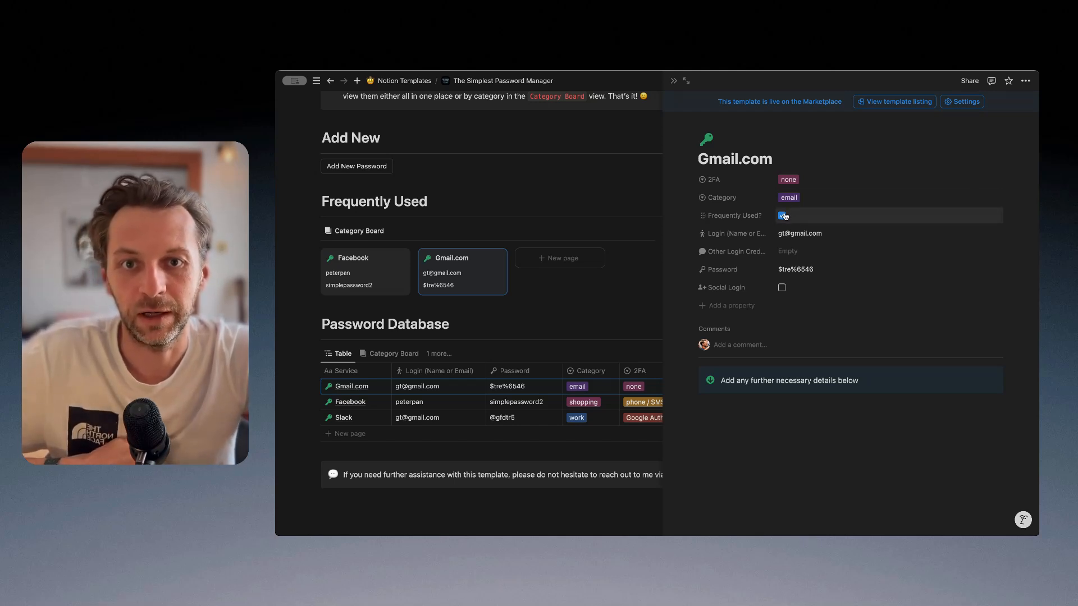
click(784, 215)
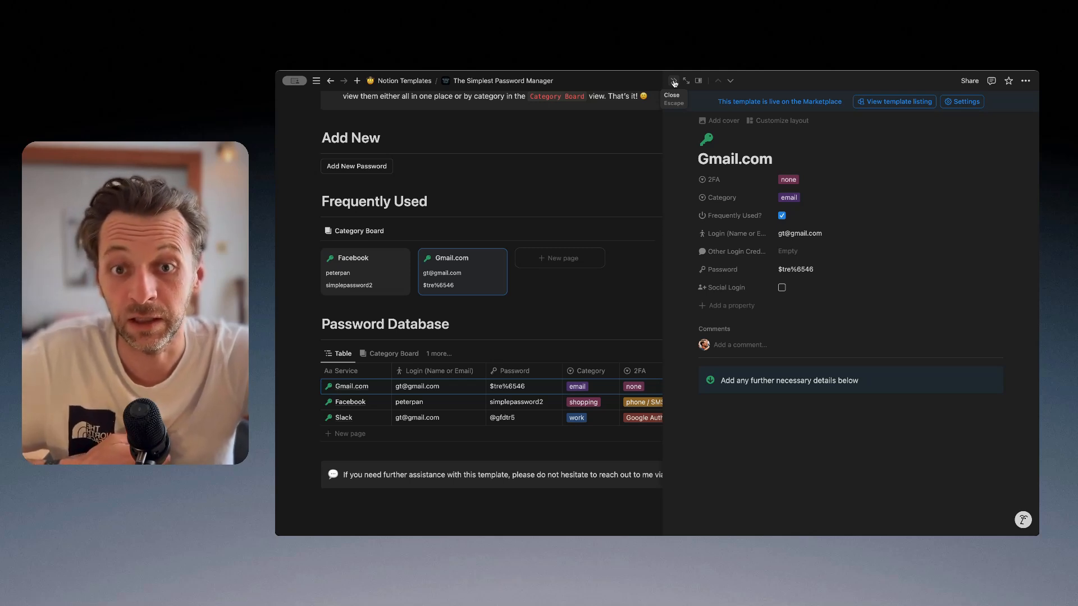
Close the Gmail.com entry preview and scroll down to the Slack row.
click(673, 80)
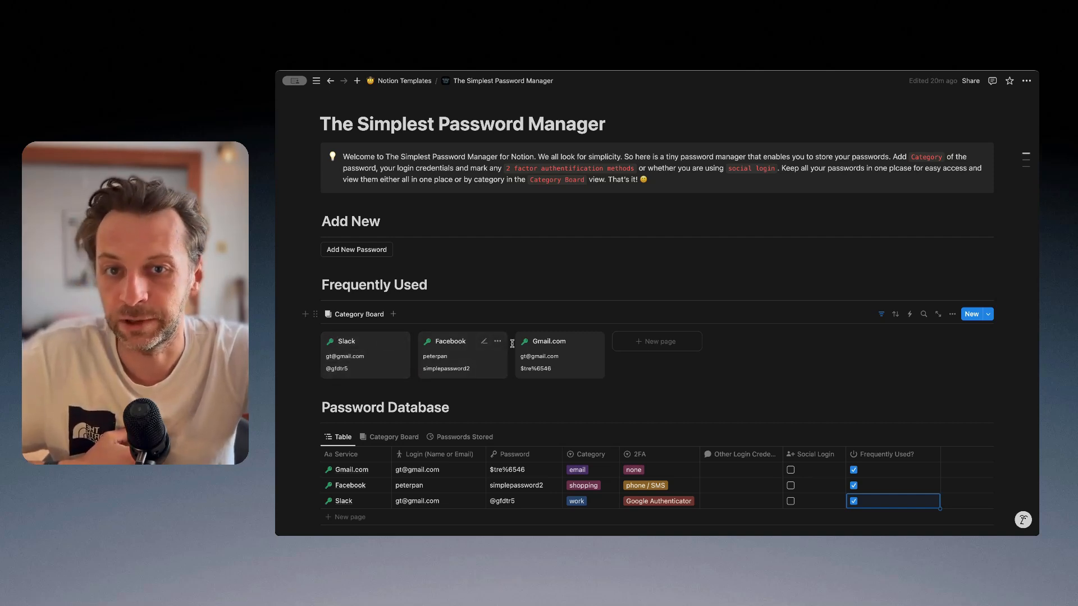
scroll(down, 3)
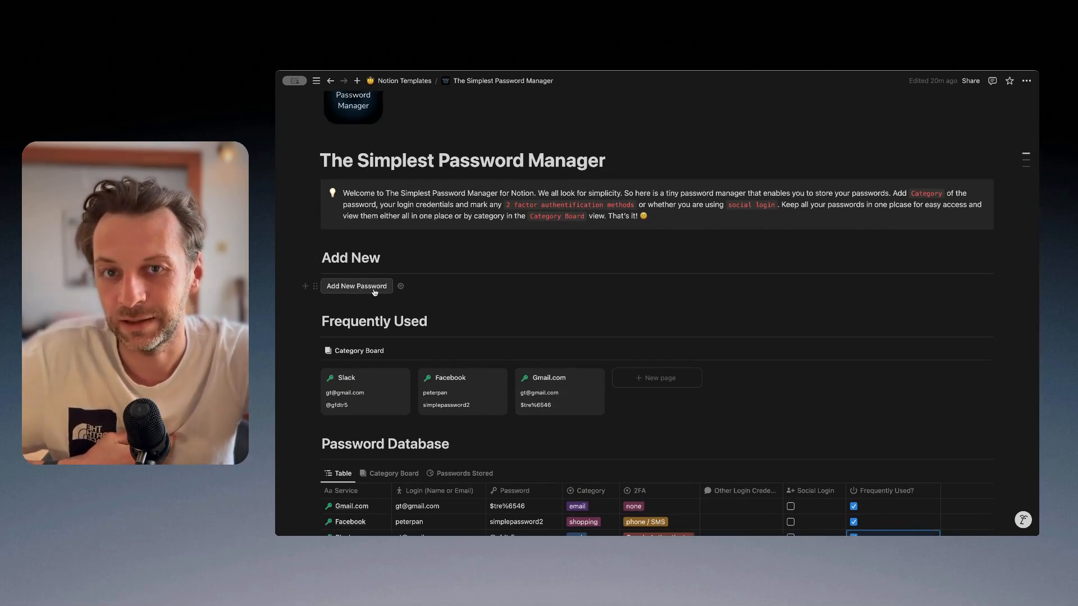
Create a blank 'New password' row via the Add New Password button.
click(356, 286)
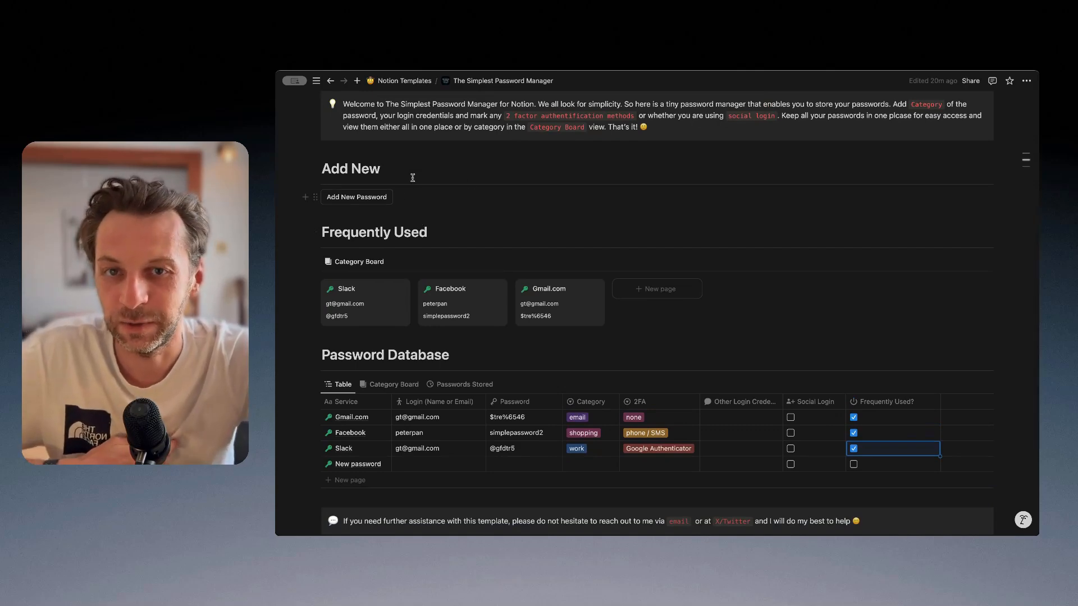
scroll(down, 3)
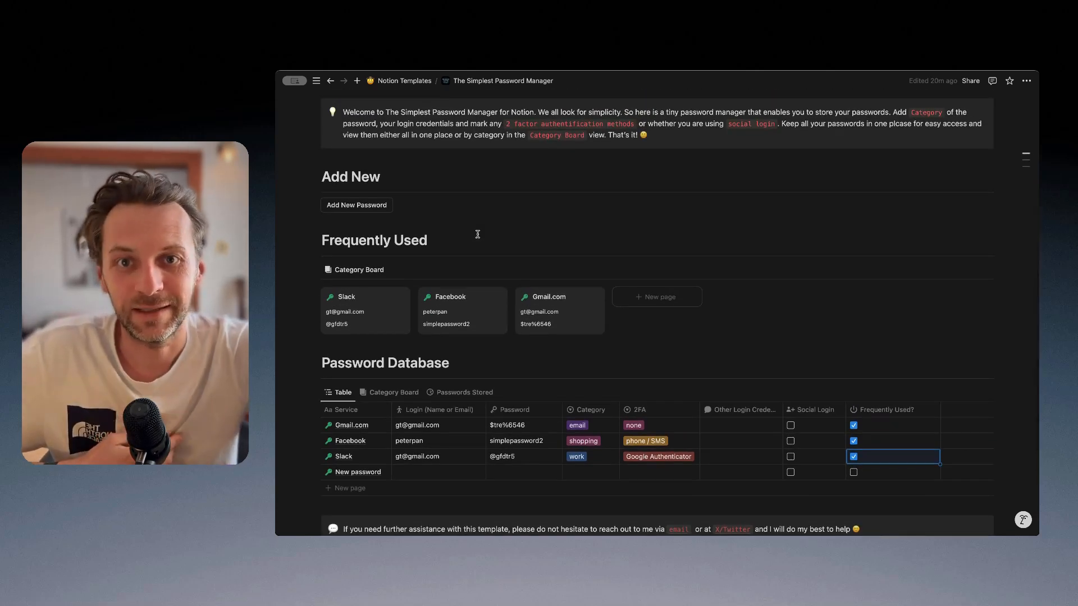
scroll(down, 3)
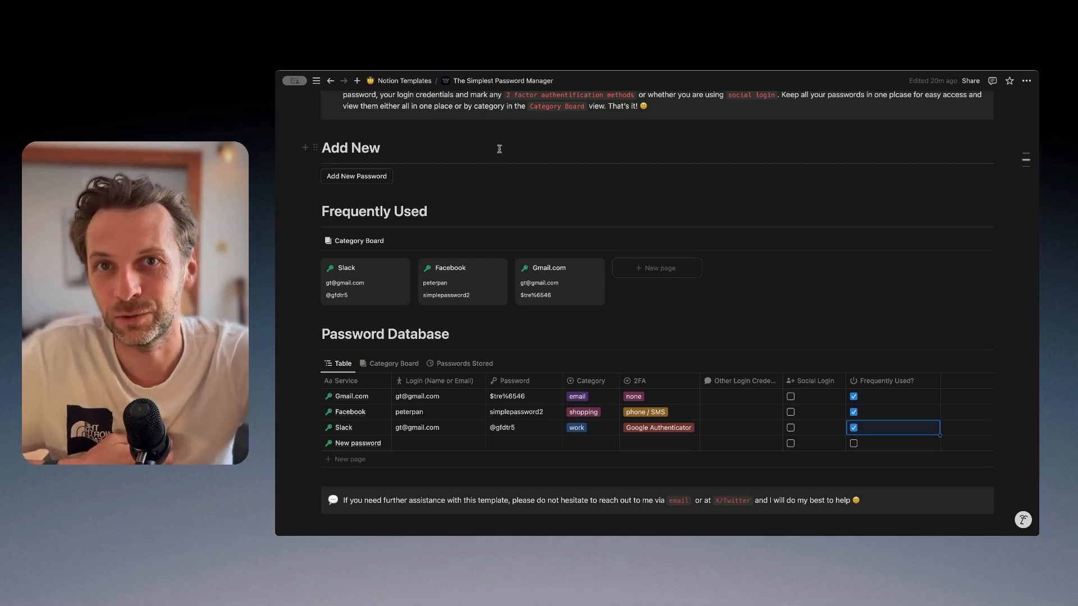
mouse_move(486, 153)
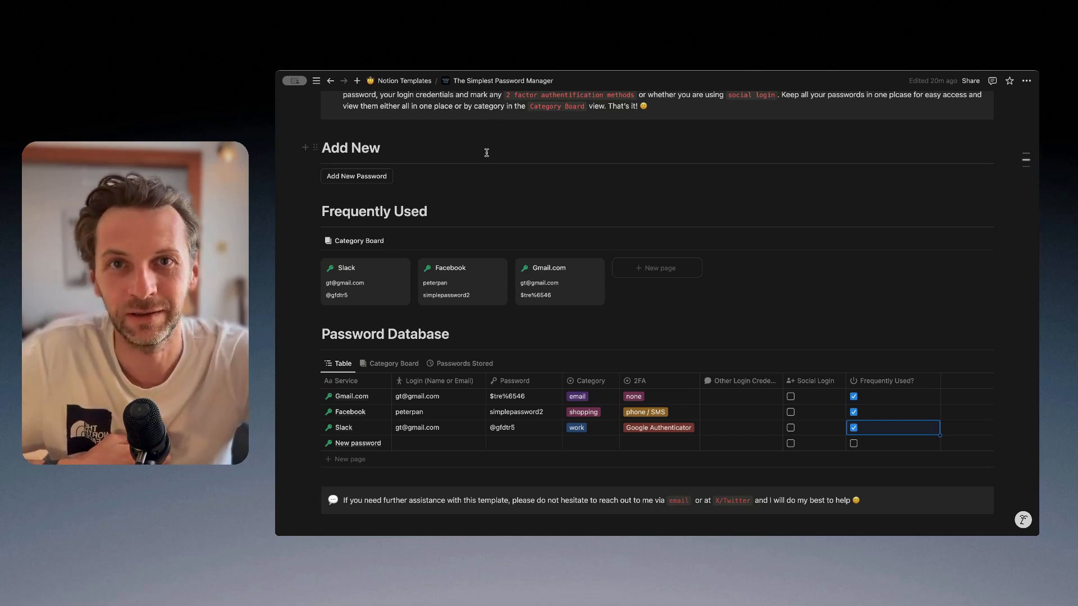